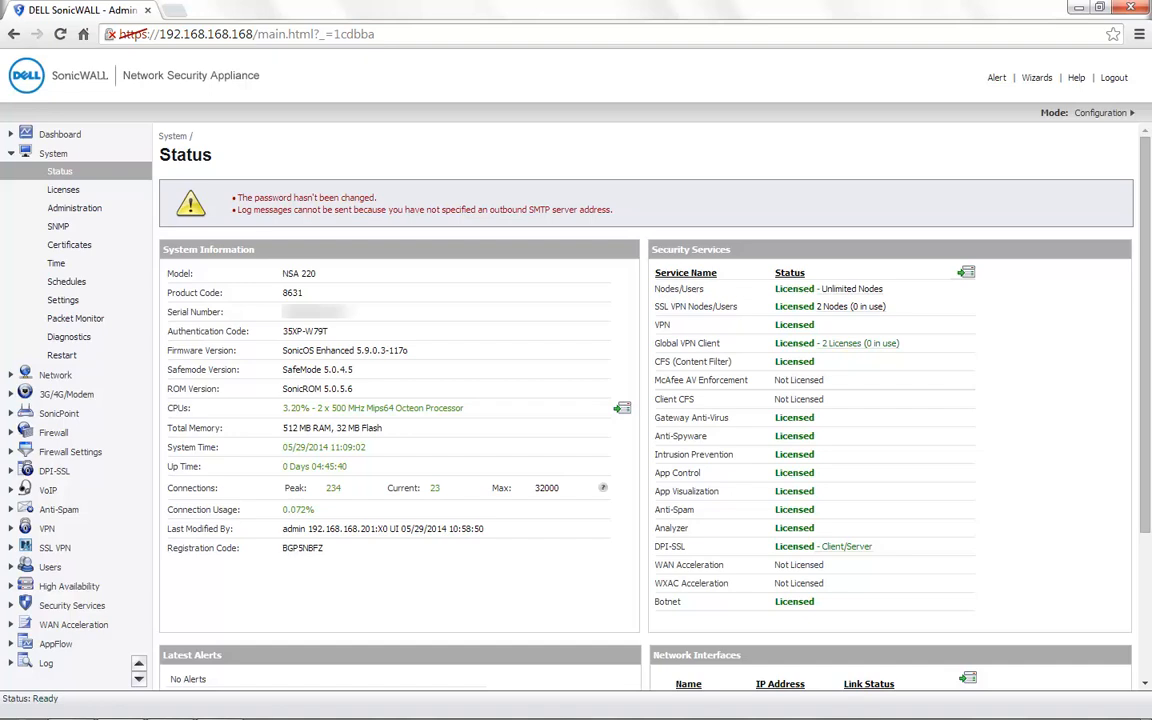
- Navigate to System > Settings to show import/export and firmware management options
double_click(304, 272)
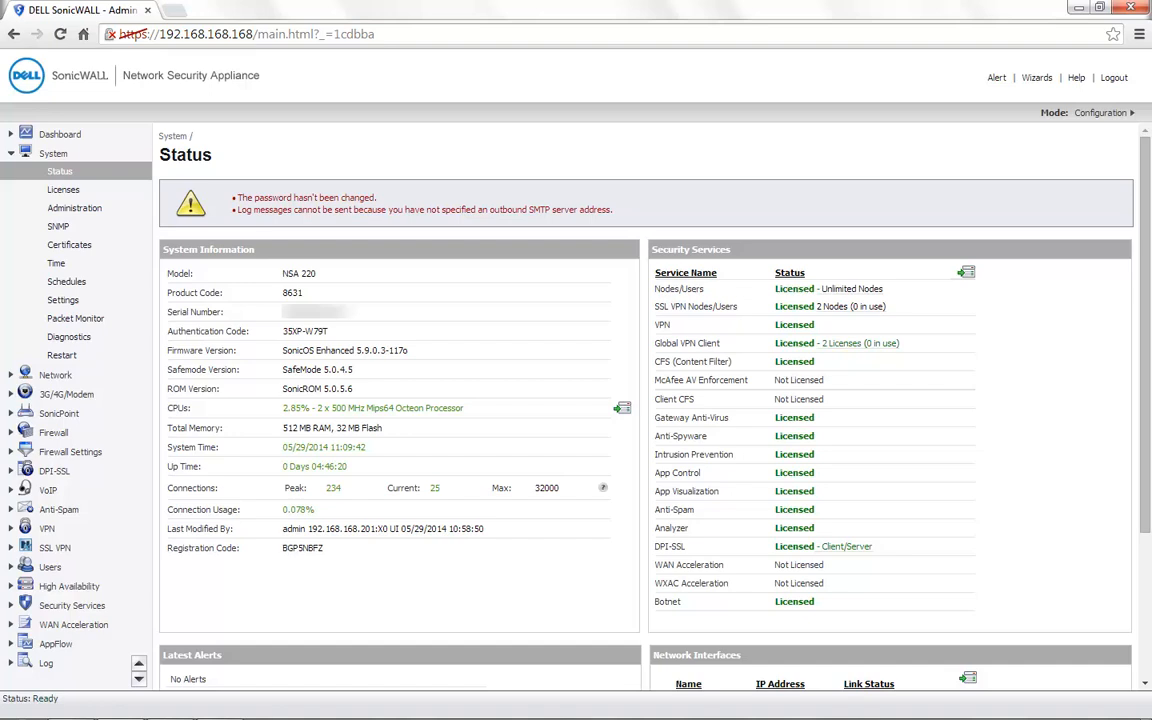
click(64, 300)
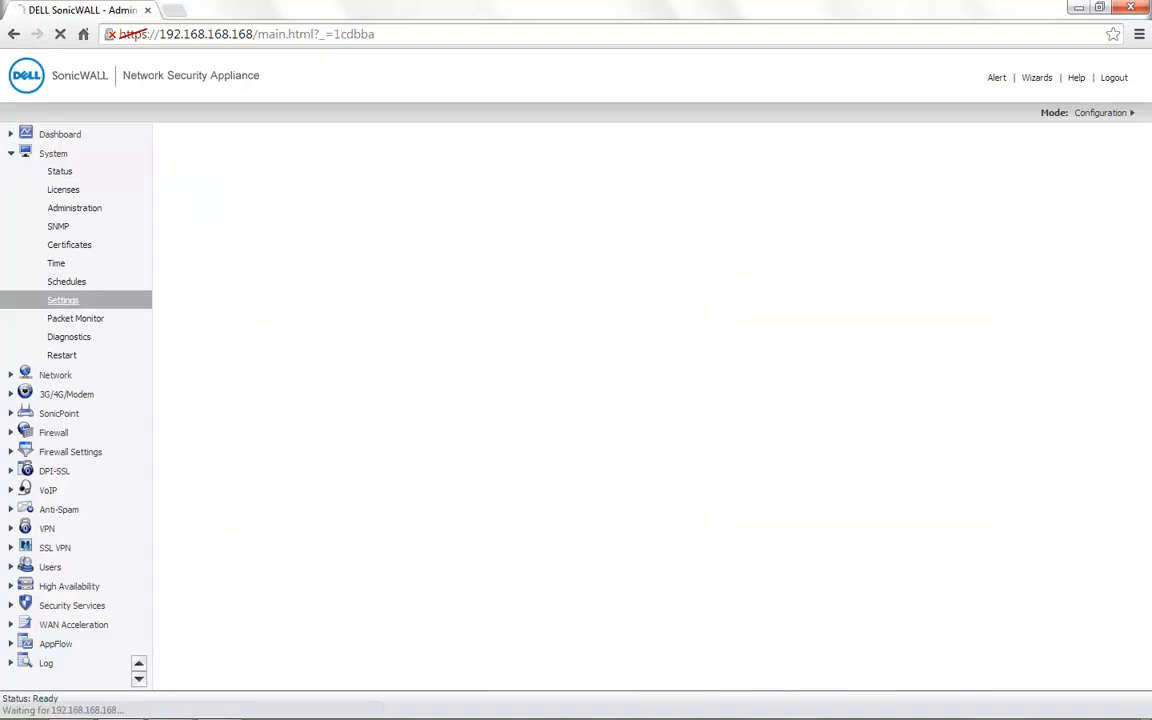
click(64, 300)
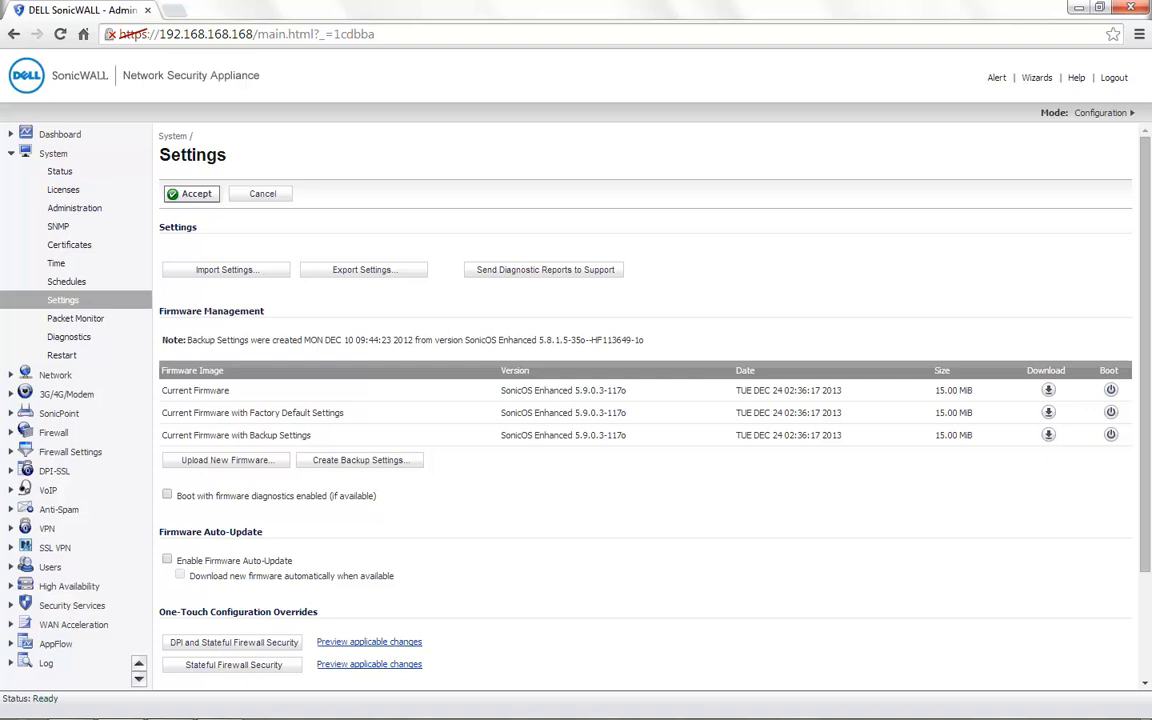
- Export the current SonicWALL configuration and download the .exp settings file
click(364, 268)
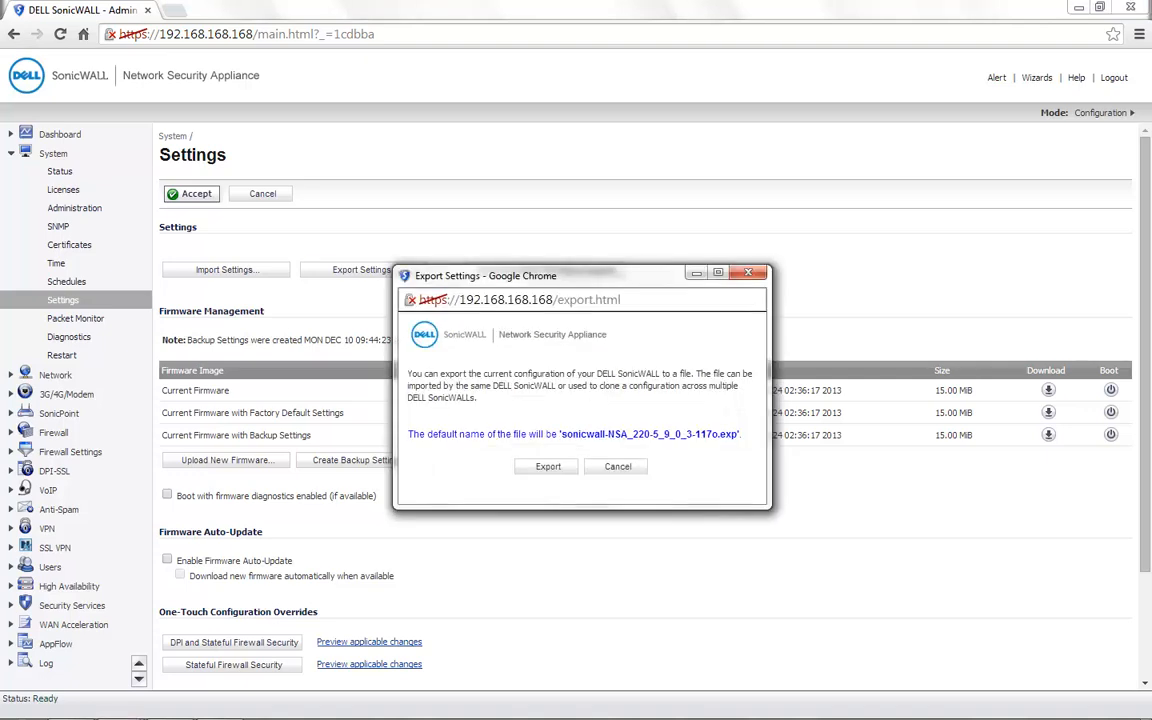
click(548, 466)
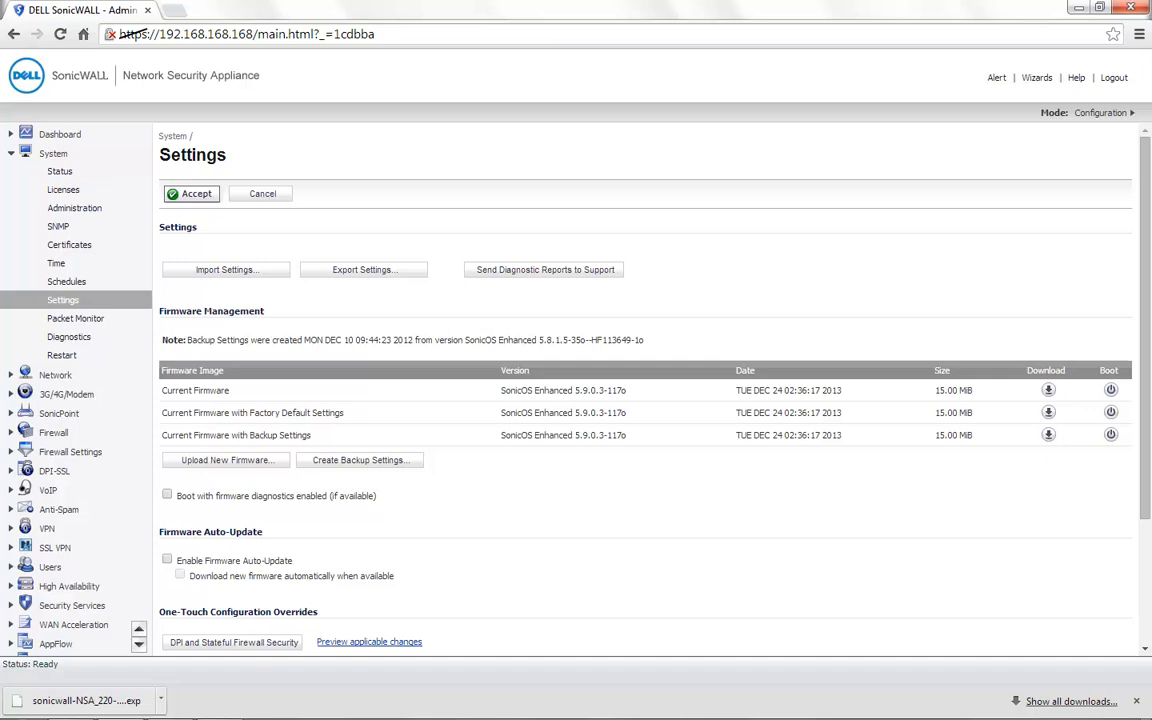
- Create a new firmware backup including current settings, confirming the overwrite
click(360, 458)
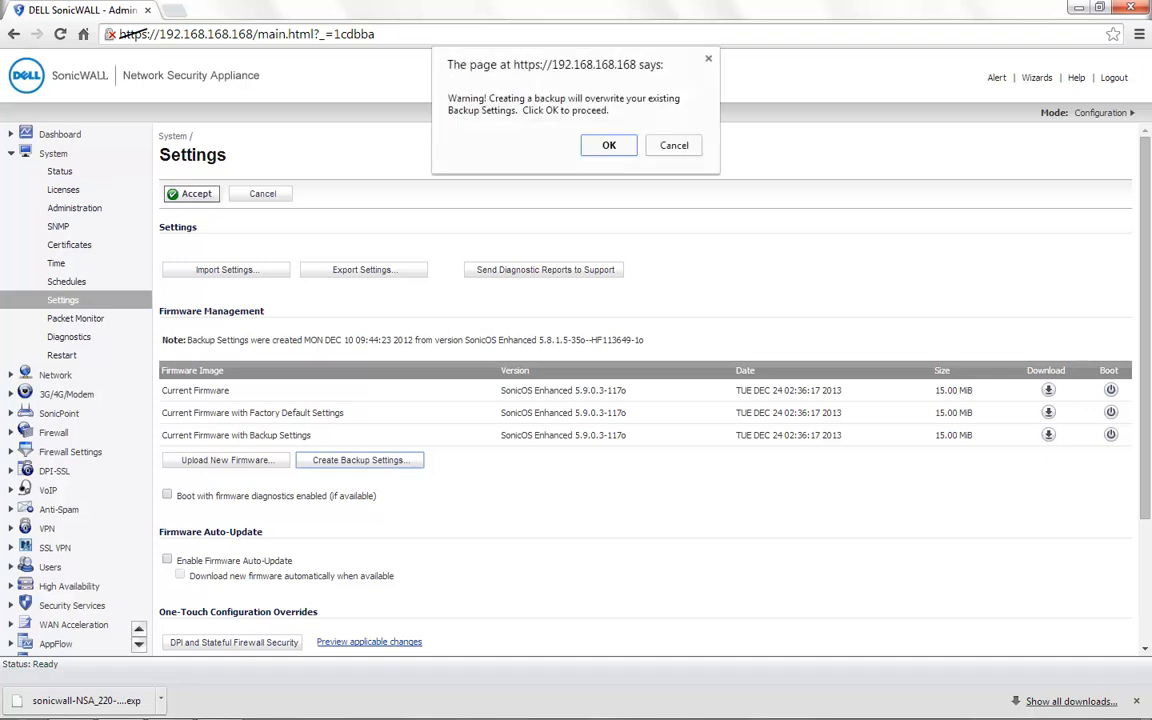
click(608, 144)
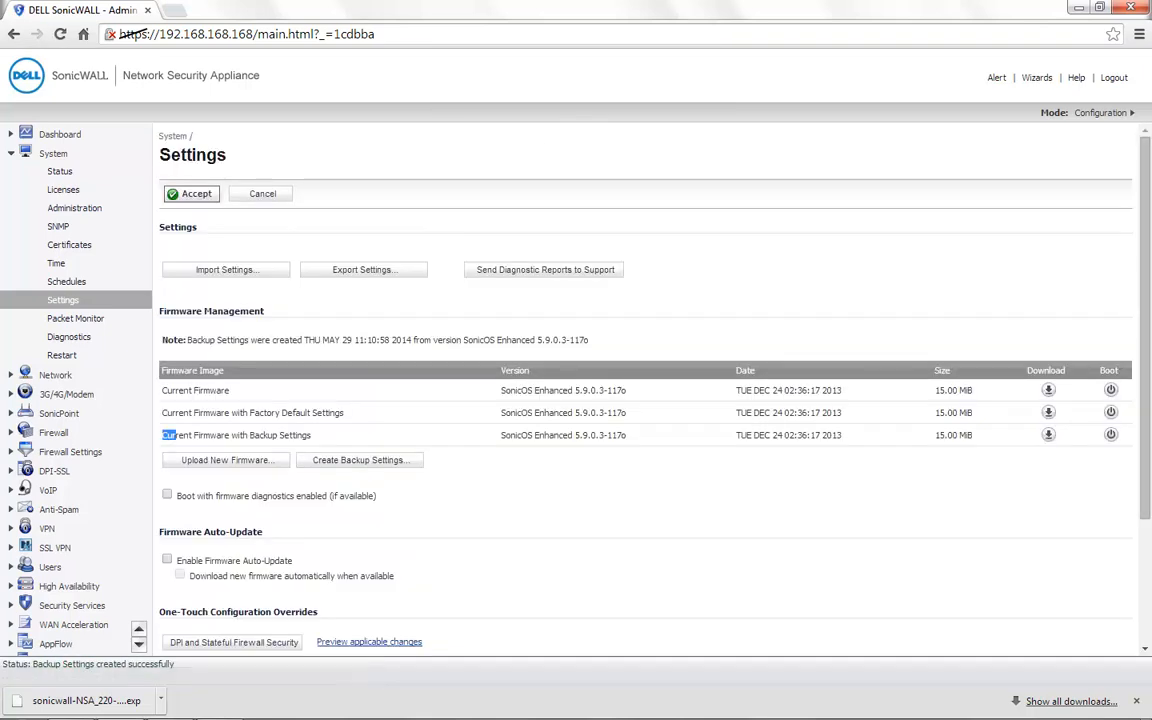